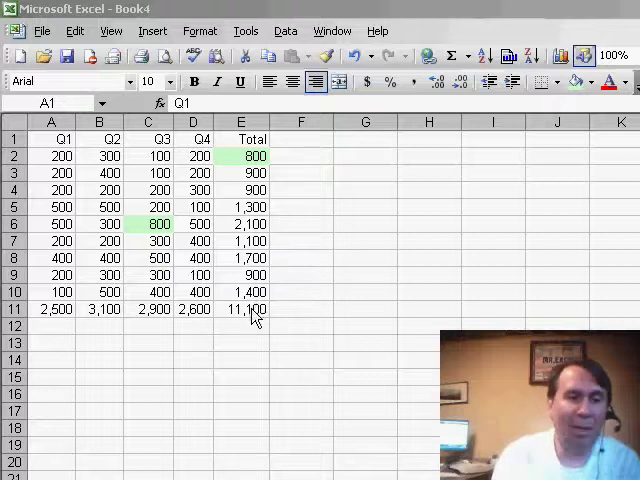
Select the quarterly sales table A1:E11 to search for 800
{"action": "left_click_drag", "start_coordinate": [50, 139], "coordinate": [240, 309]}
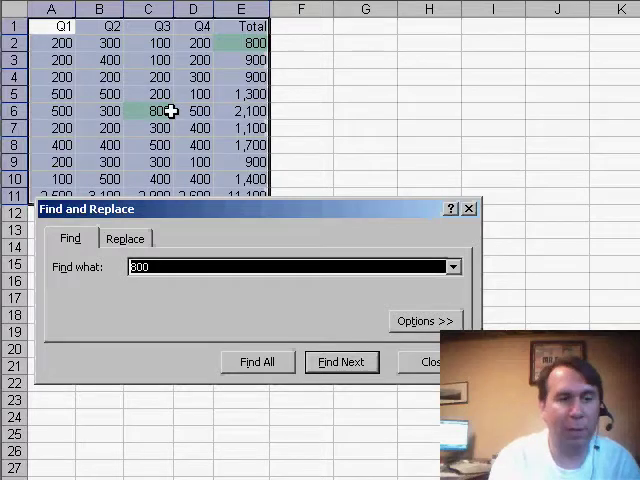
{"action": "left_click", "coordinate": [341, 361]}
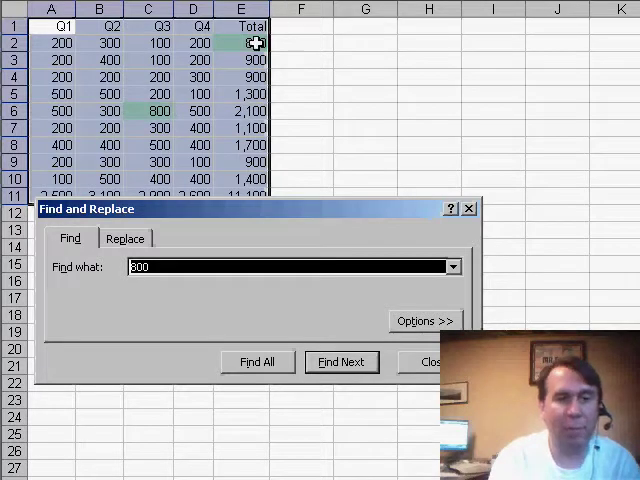
{"action": "left_click", "coordinate": [341, 361]}
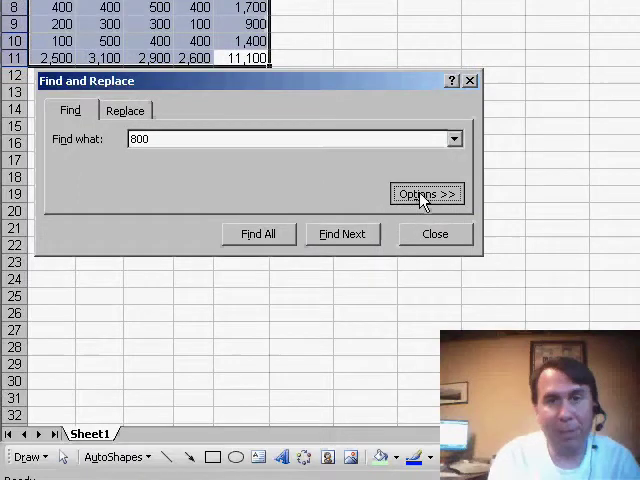
Set the Find options to look in Values rather than formulas
{"action": "left_click", "coordinate": [425, 193]}
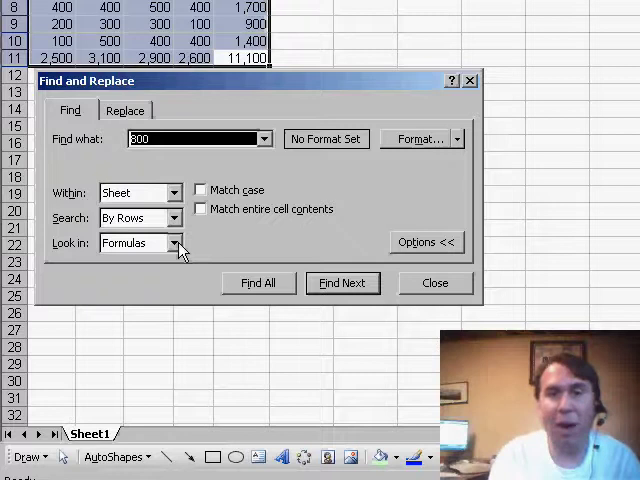
{"action": "left_click", "coordinate": [177, 242]}
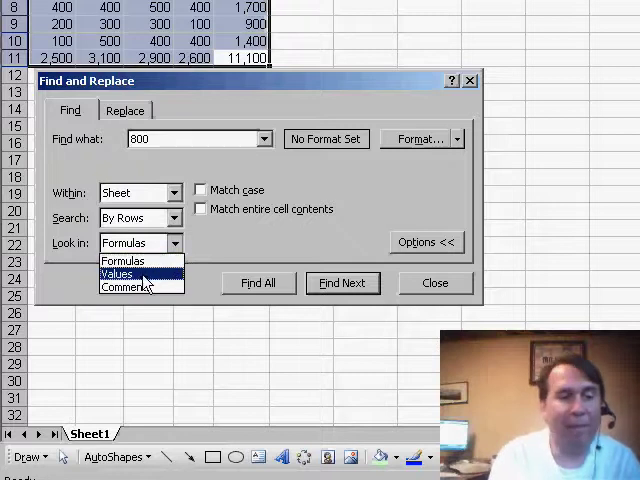
{"action": "left_click", "coordinate": [118, 274]}
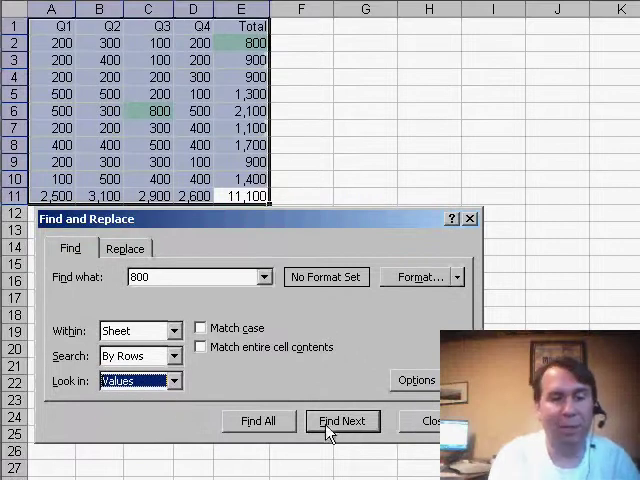
Cycle through the 800 matches, the E2 total and C6
{"action": "left_click", "coordinate": [342, 420]}
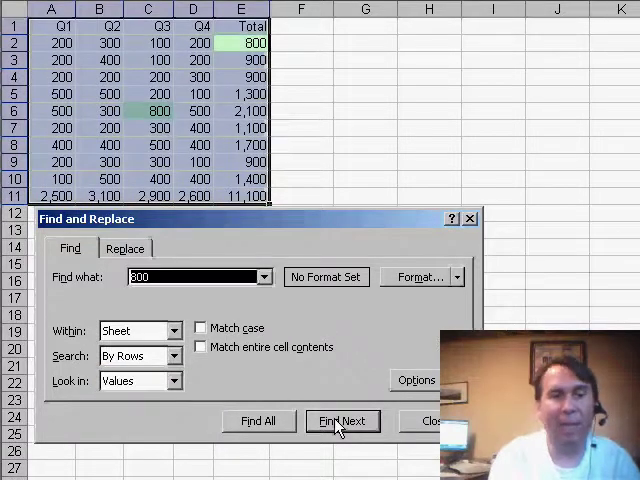
{"action": "left_click", "coordinate": [342, 420]}
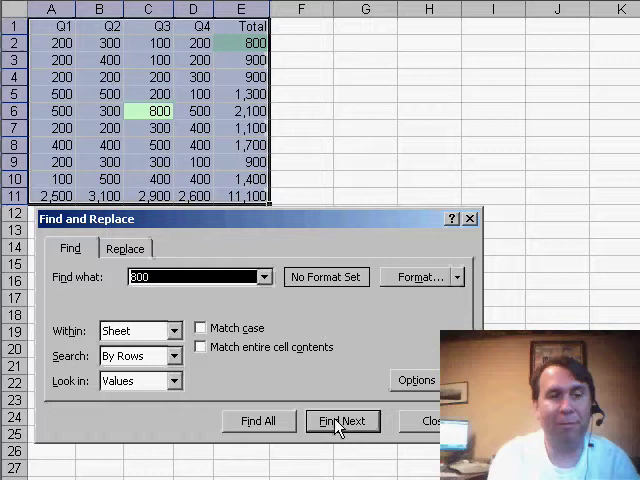
{"action": "left_click", "coordinate": [342, 421]}
{"action": "type", "text": "2500"}
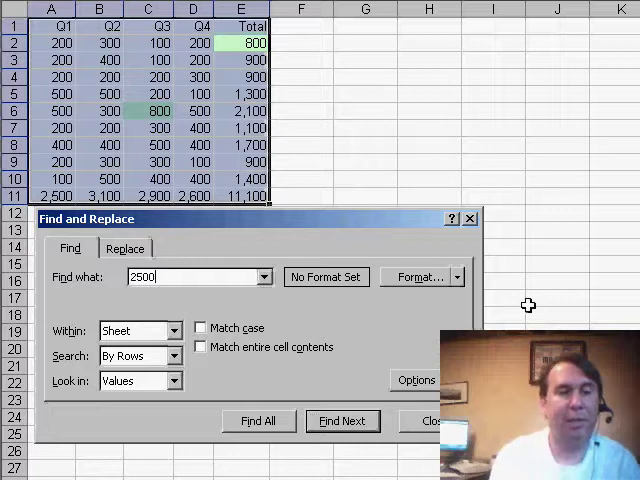
Search 2500, dismiss the not-found message, then find 2,500 in A11
{"action": "left_click", "coordinate": [342, 420]}
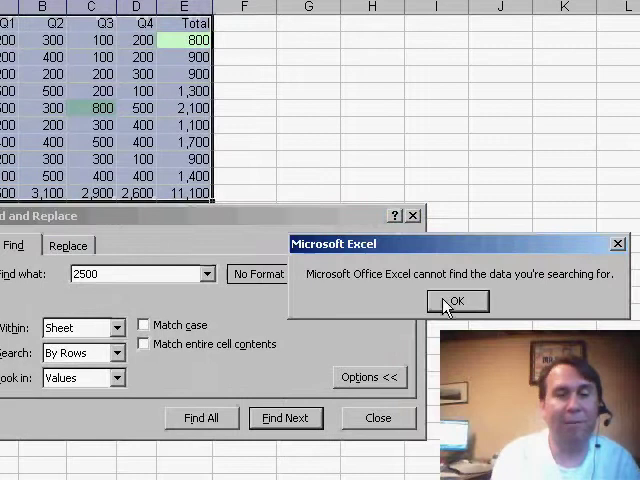
{"action": "left_click", "coordinate": [456, 300]}
{"action": "type", "text": "2,500"}
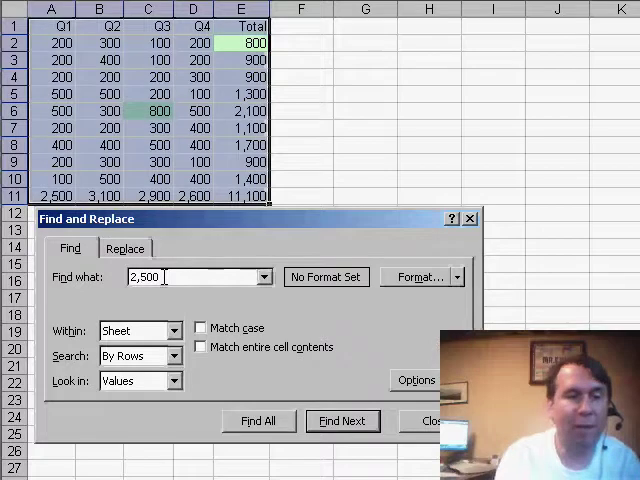
{"action": "left_click", "coordinate": [342, 420]}
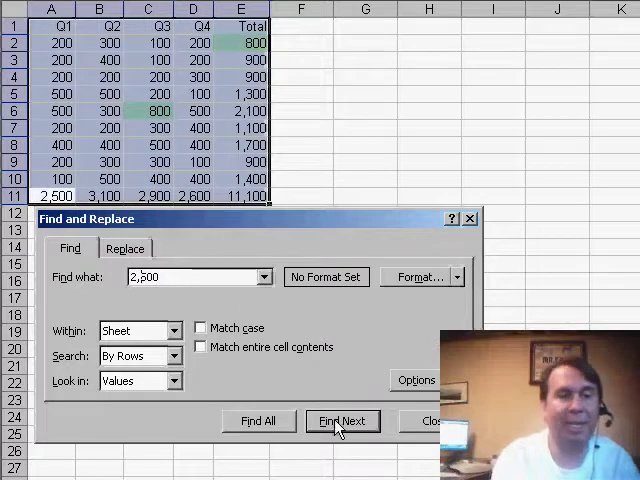